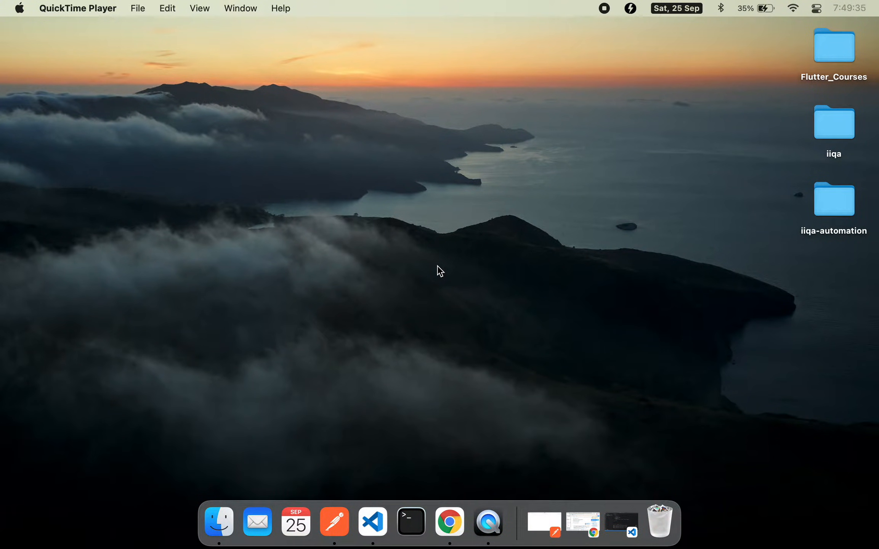
{"action": "mouse_move", "coordinate": [411, 521]}
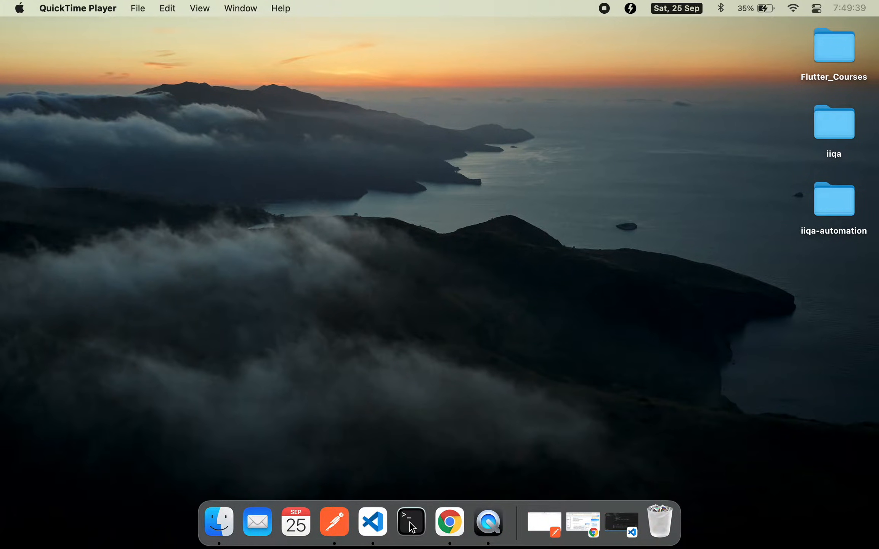
Run 'code .' in a new Terminal window, get 'command not found', and return to VS Code
{"action": "left_click", "coordinate": [411, 521]}
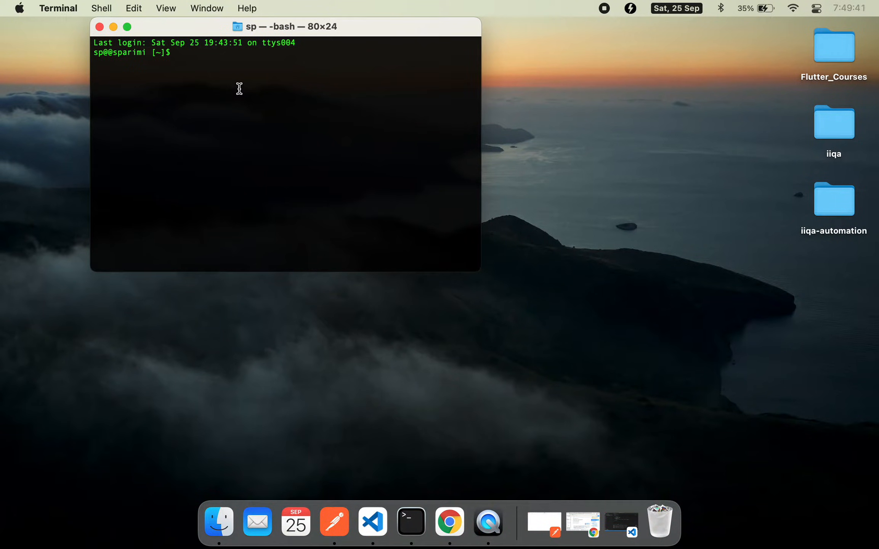
{"action": "type", "text": "code"}
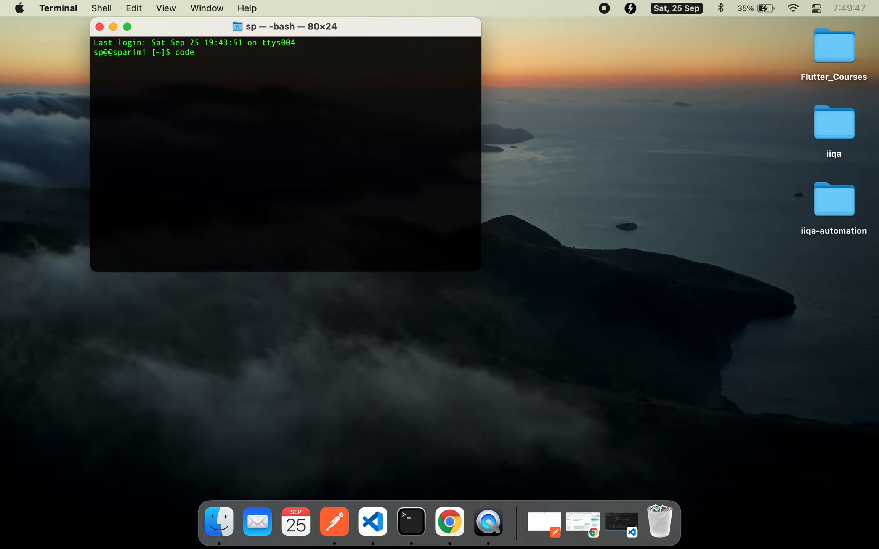
{"action": "type", "text": "."}
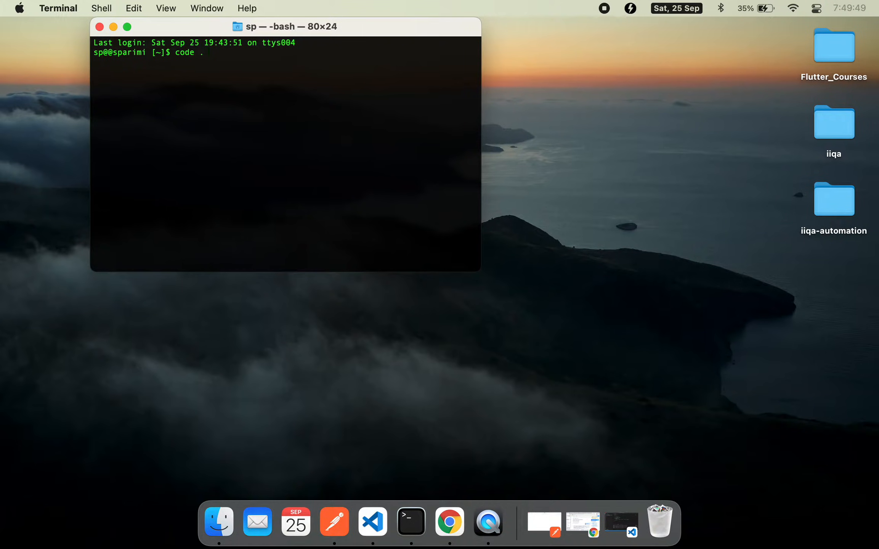
{"action": "key", "text": "Return"}
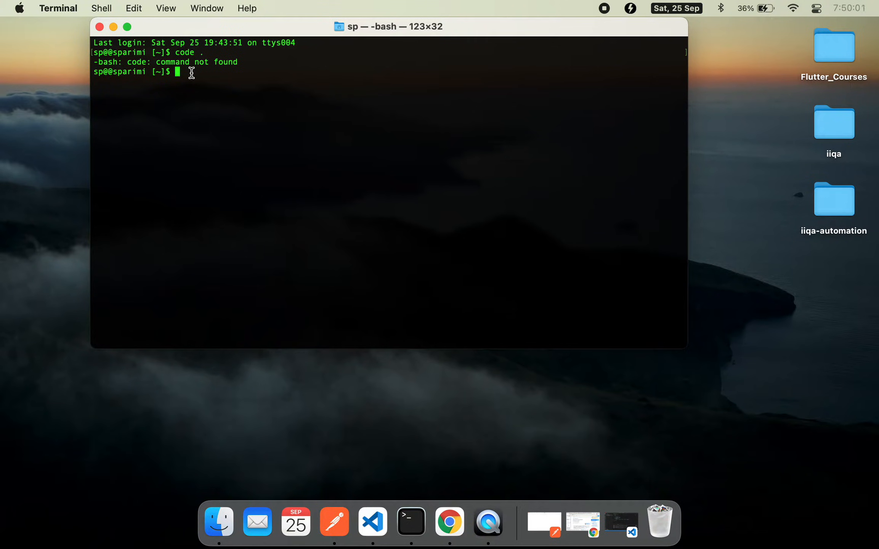
{"action": "mouse_move", "coordinate": [433, 385]}
{"action": "type", "text": "quick"}
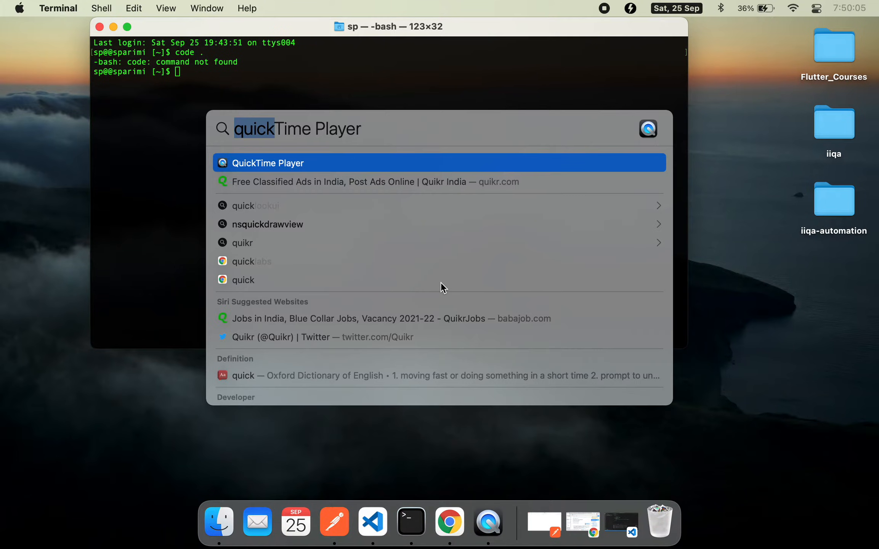
{"action": "key", "text": "escape"}
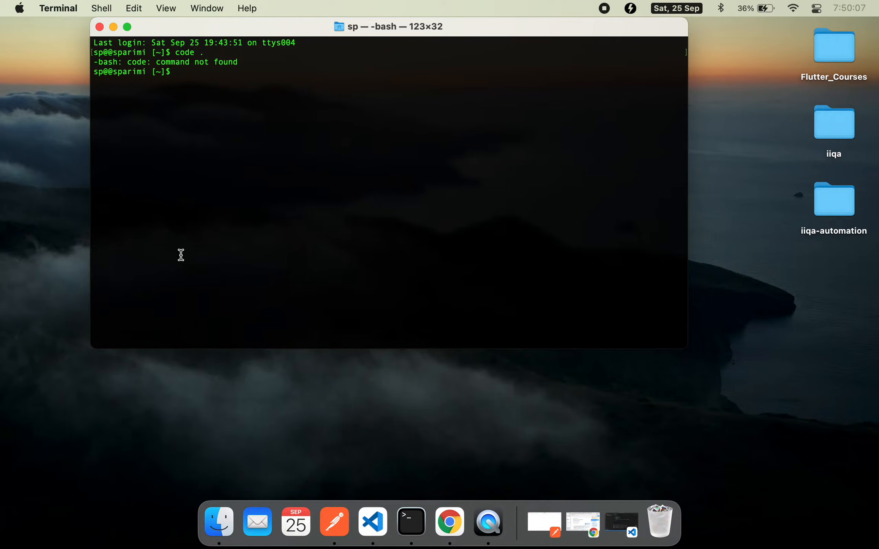
{"action": "left_click", "coordinate": [371, 520]}
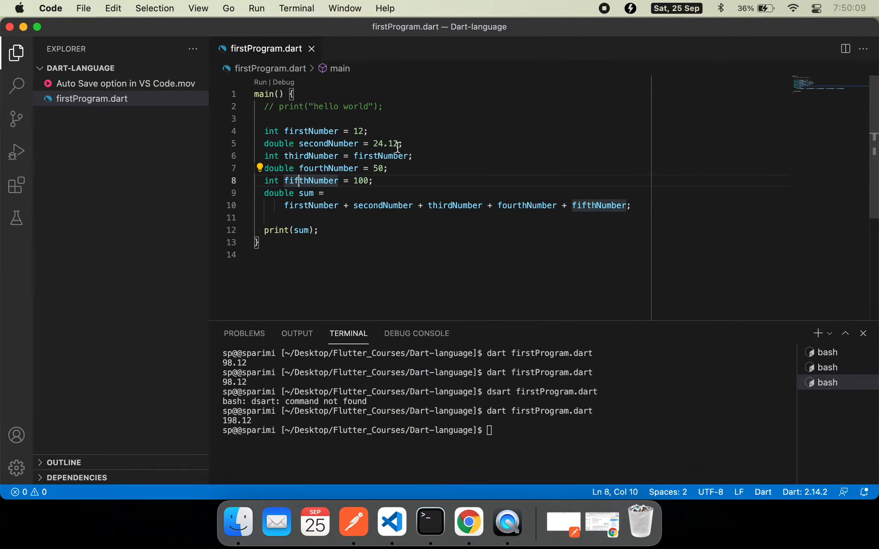
Search the Command Palette for 'shell' to find Install 'code' command in PATH
{"action": "right_click", "coordinate": [397, 148]}
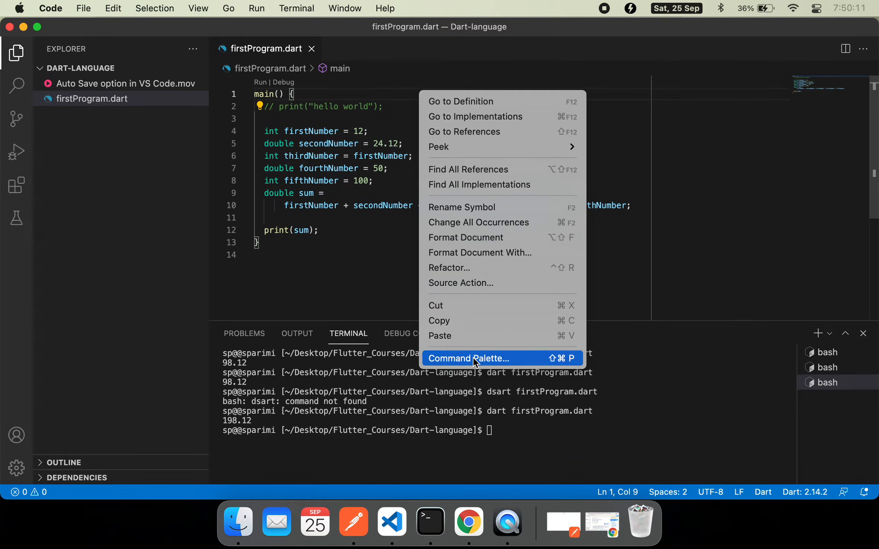
{"action": "left_click", "coordinate": [467, 358]}
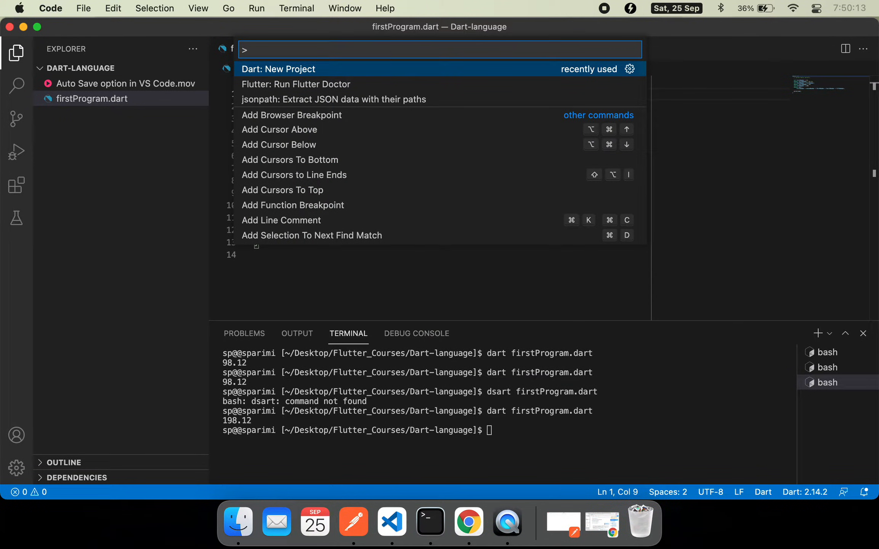
{"action": "type", "text": "shell"}
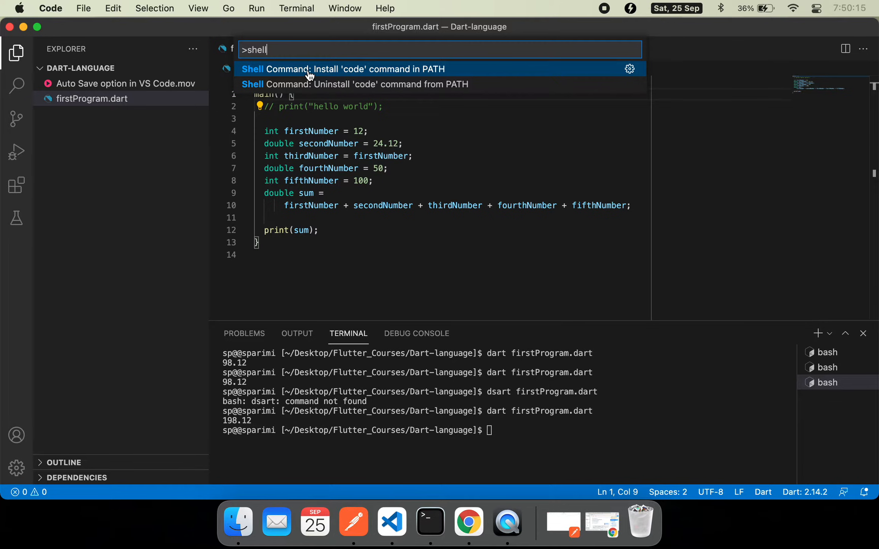
{"action": "mouse_move", "coordinate": [353, 75]}
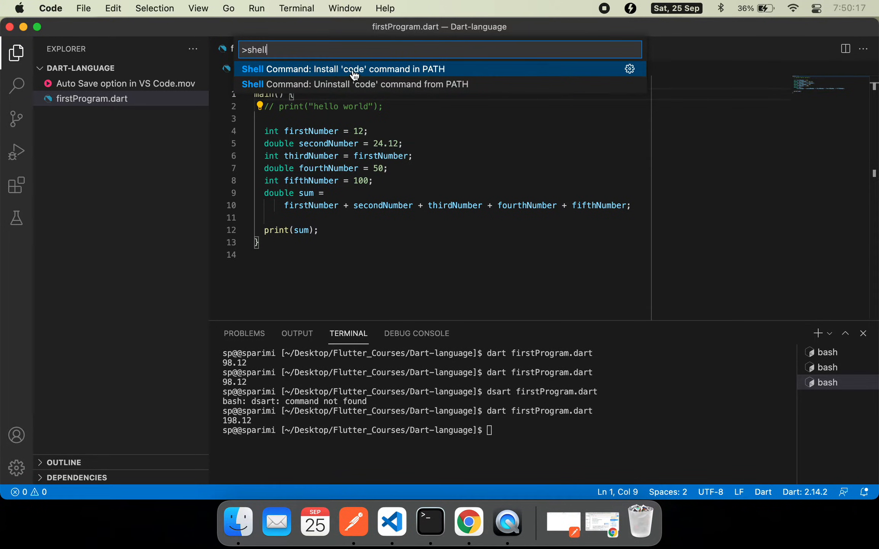
{"action": "mouse_move", "coordinate": [431, 77]}
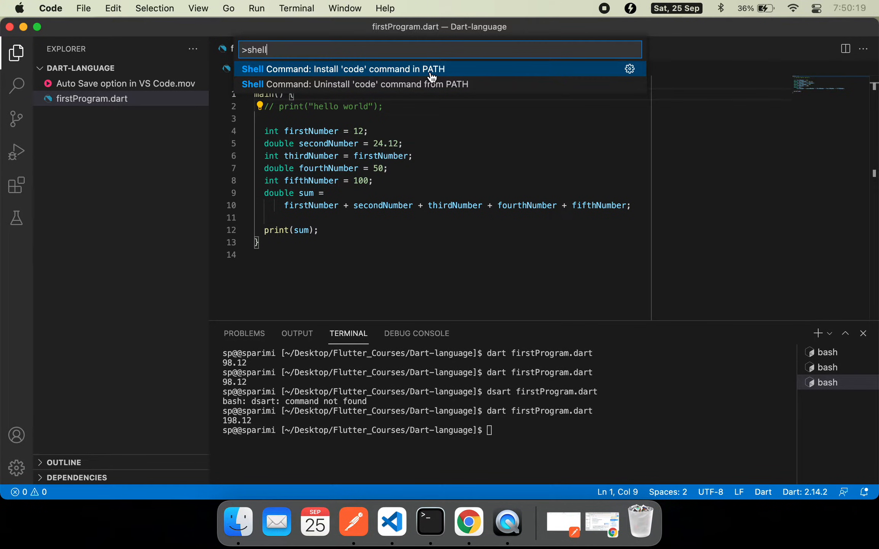
{"action": "mouse_move", "coordinate": [417, 84]}
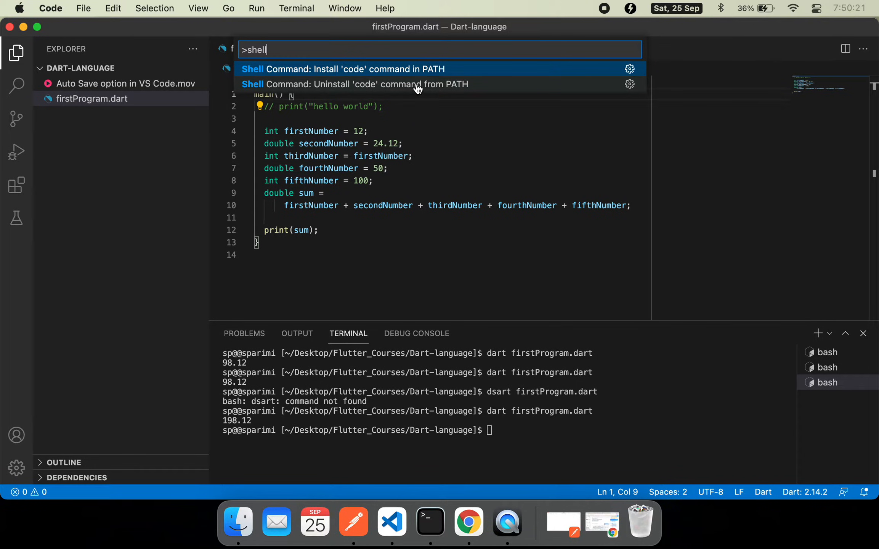
{"action": "mouse_move", "coordinate": [400, 91]}
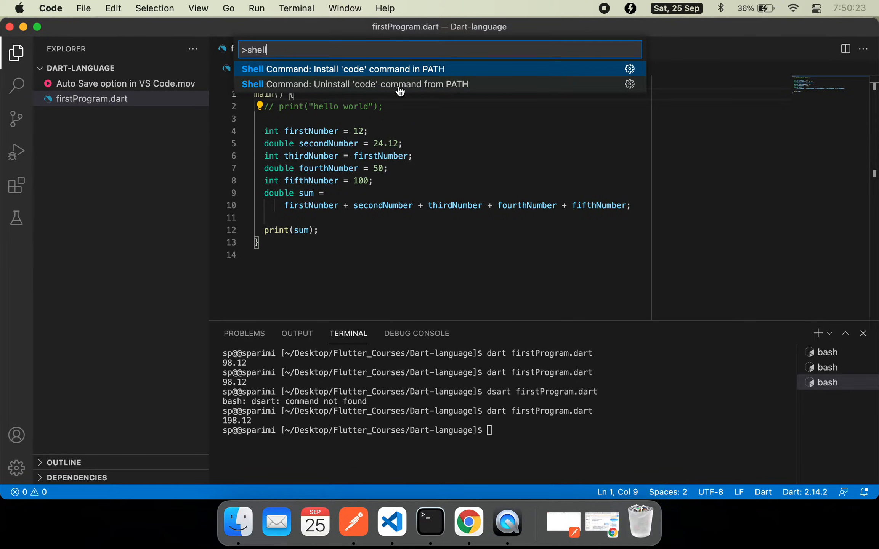
{"action": "mouse_move", "coordinate": [384, 69]}
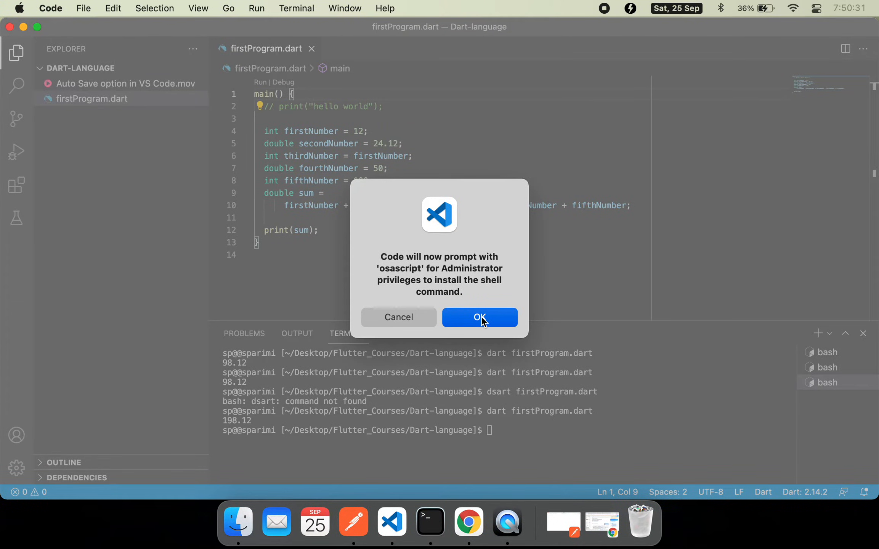
Approve the administrator prompt with the password and acknowledge the successful install
{"action": "left_click", "coordinate": [479, 317]}
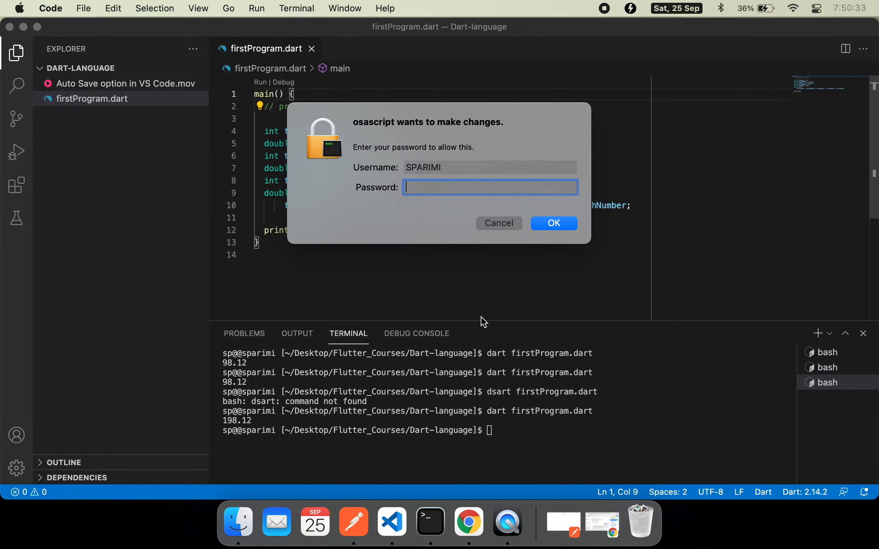
{"action": "mouse_move", "coordinate": [439, 186]}
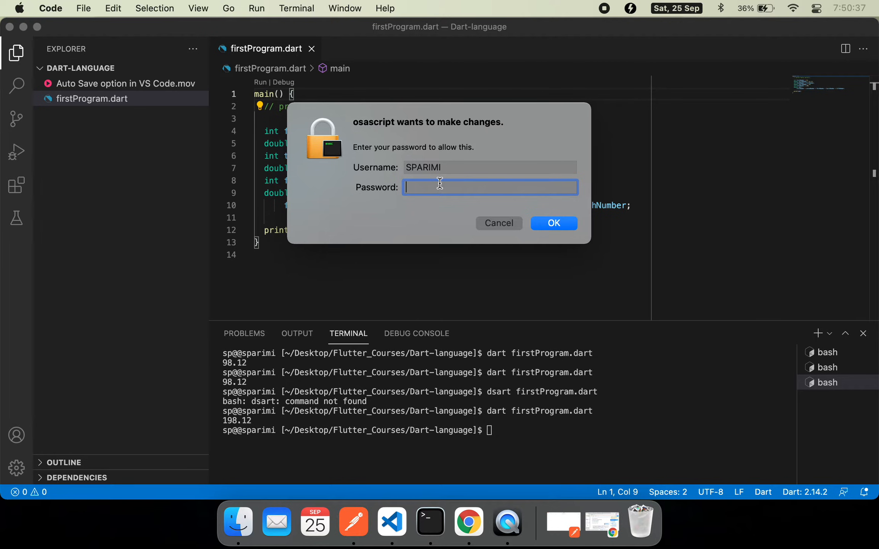
{"action": "type", "text": "••"}
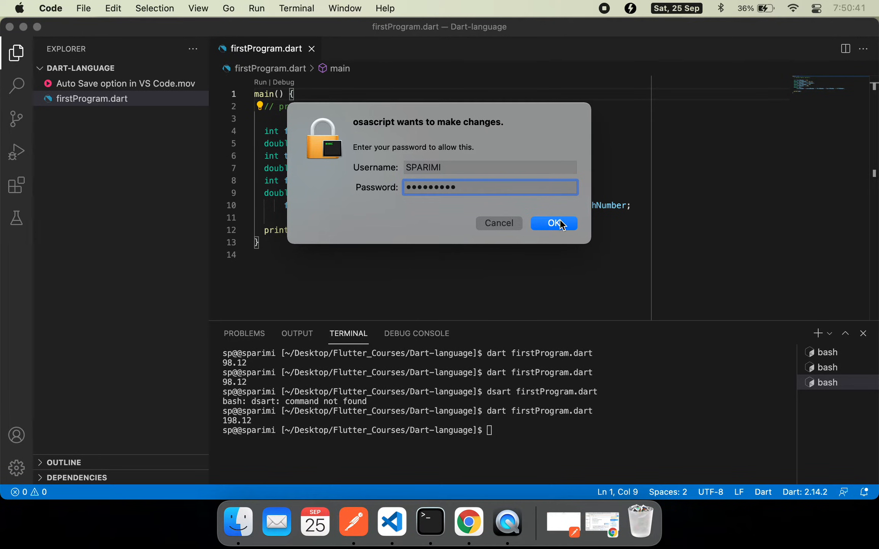
{"action": "left_click", "coordinate": [552, 222]}
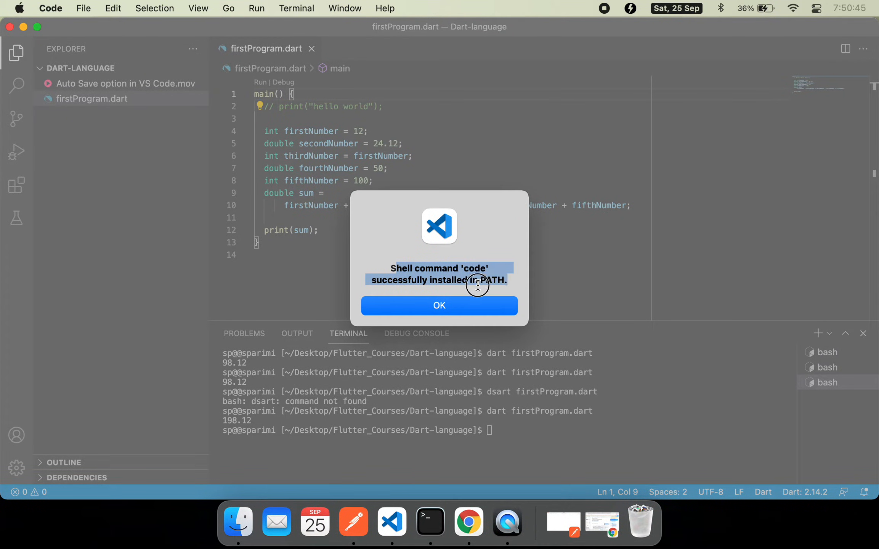
{"action": "left_click", "coordinate": [439, 305]}
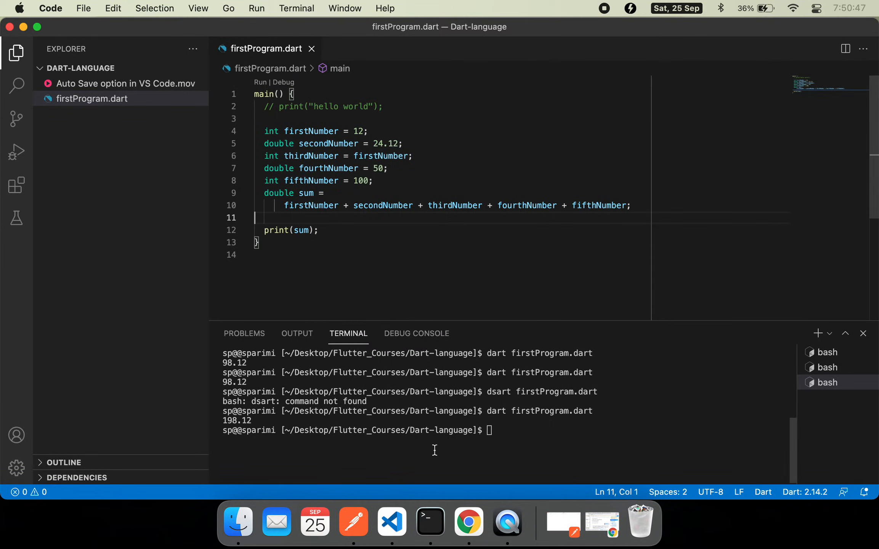
Run 'code .' in Terminal so the home folder sp opens in a new VS Code window
{"action": "right_click", "coordinate": [430, 522]}
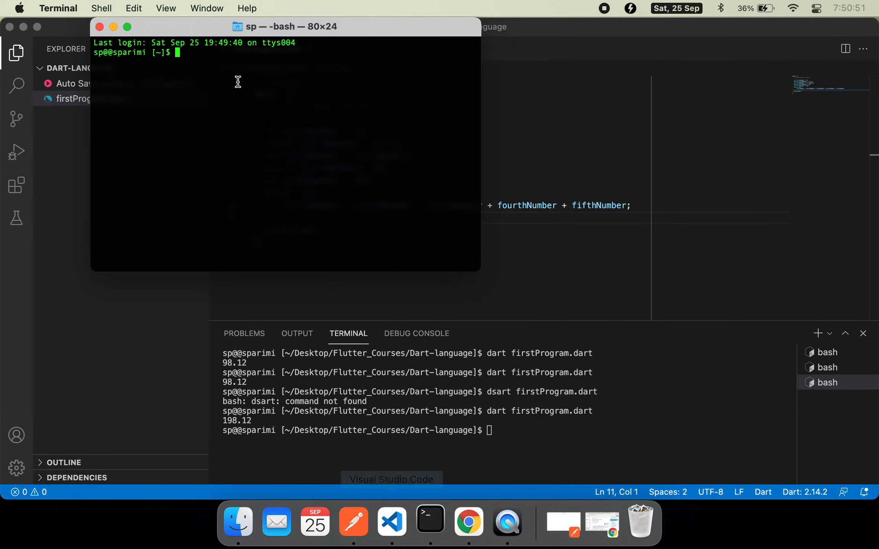
{"action": "type", "text": "code ."}
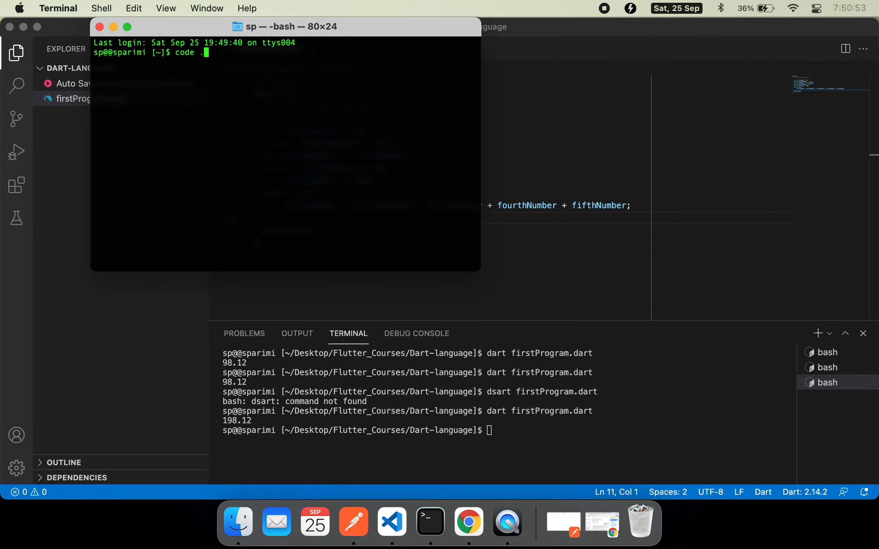
{"action": "key", "text": "Return"}
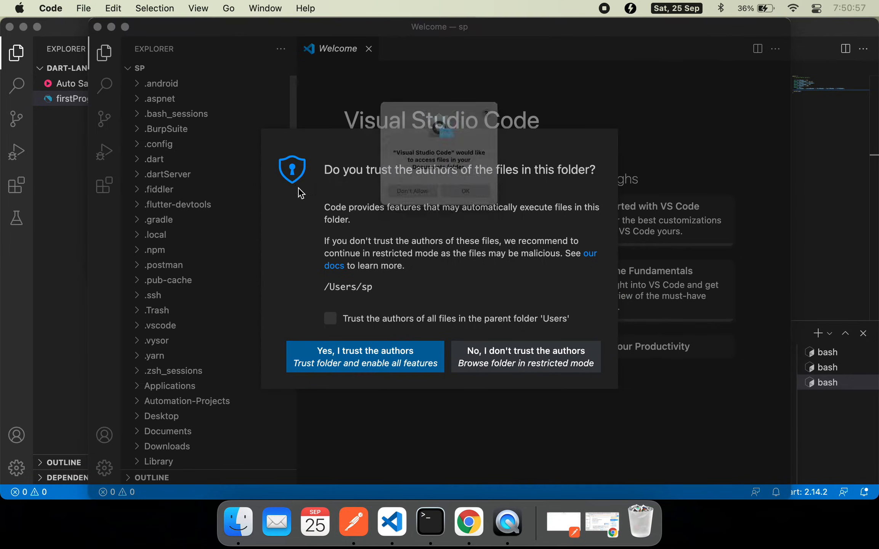
Trust the authors of sp, dismiss the reminders prompt and Welcome page, and close the sp window
{"action": "left_click", "coordinate": [464, 191]}
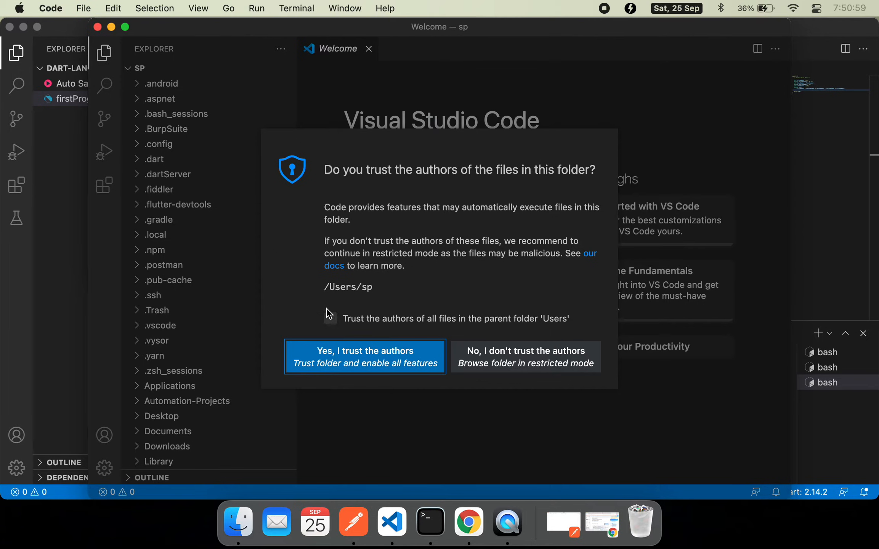
{"action": "left_click", "coordinate": [364, 357]}
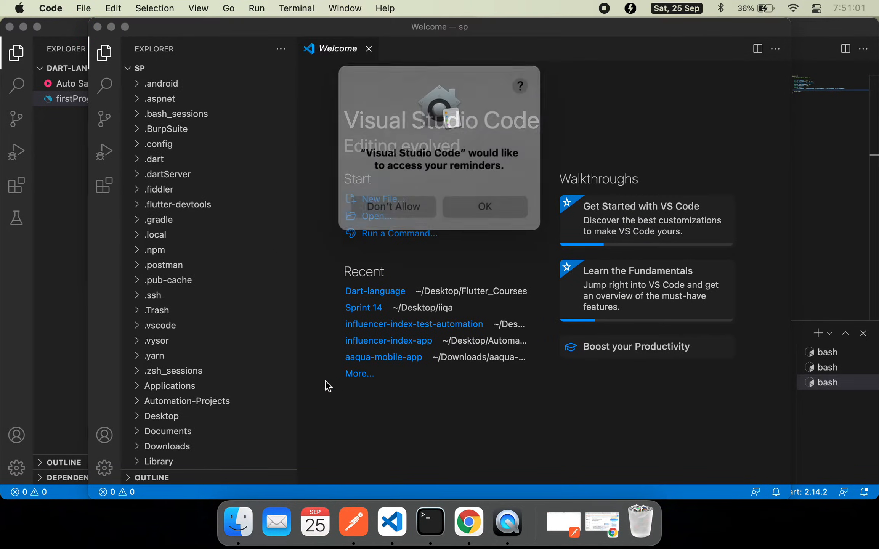
{"action": "left_click", "coordinate": [391, 207]}
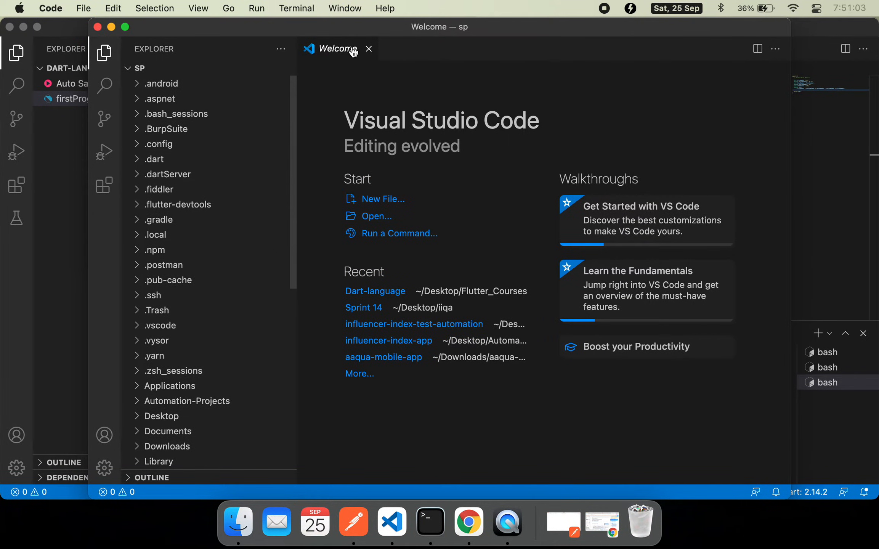
{"action": "mouse_move", "coordinate": [202, 167]}
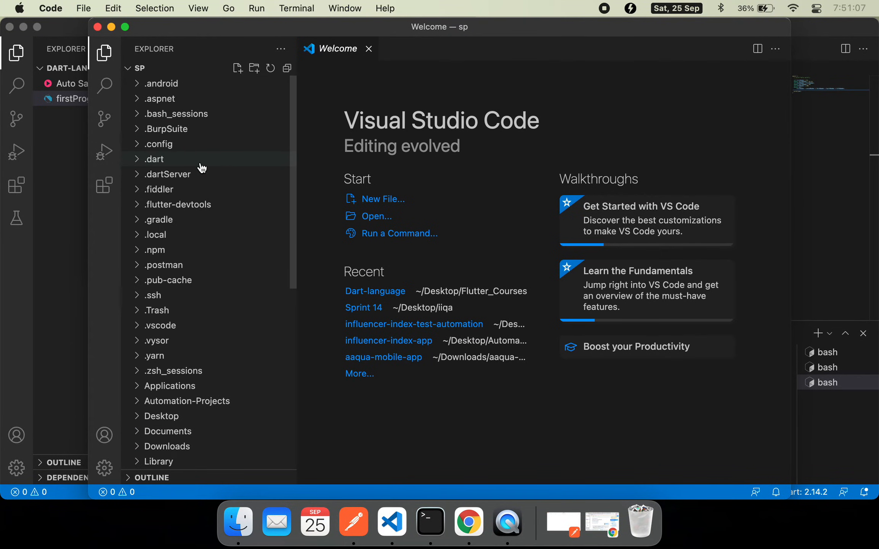
{"action": "left_click", "coordinate": [369, 48]}
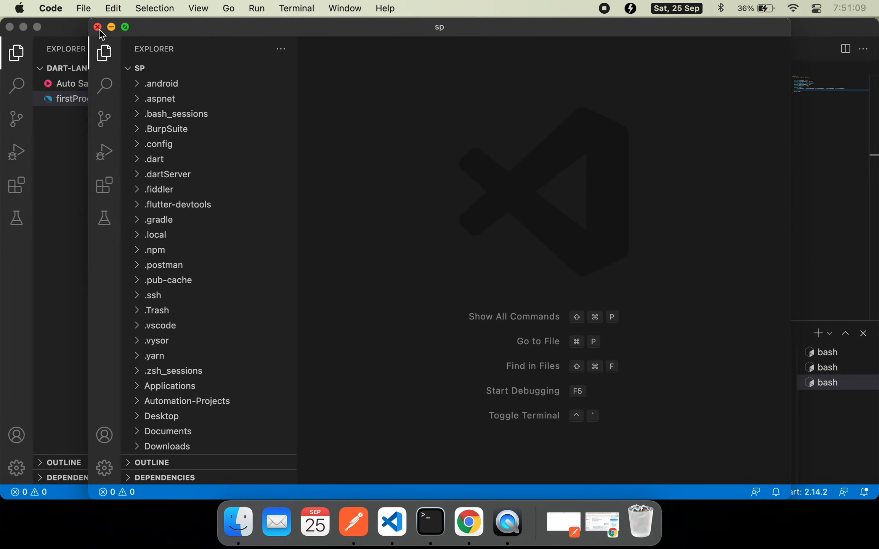
{"action": "left_click", "coordinate": [97, 26]}
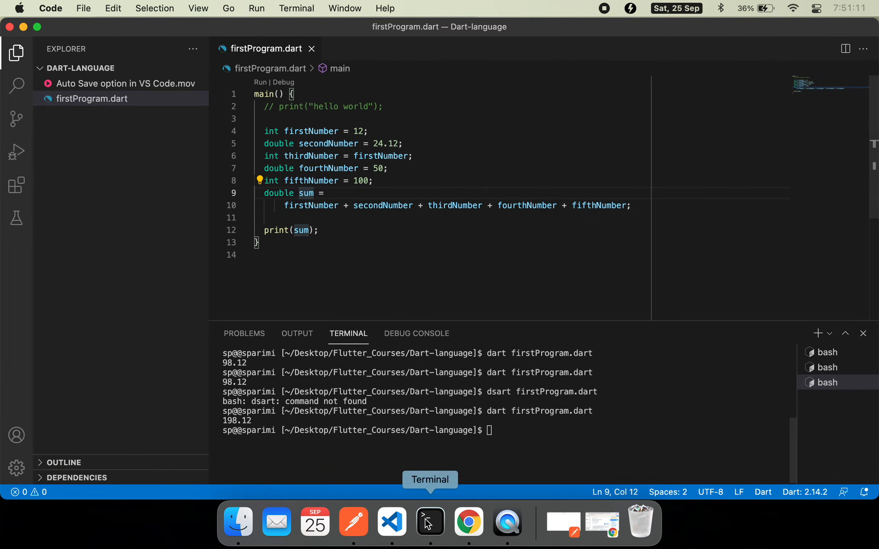
Enter 'code -r .' in Terminal to reopen sp in the existing VS Code window
{"action": "left_click", "coordinate": [430, 521]}
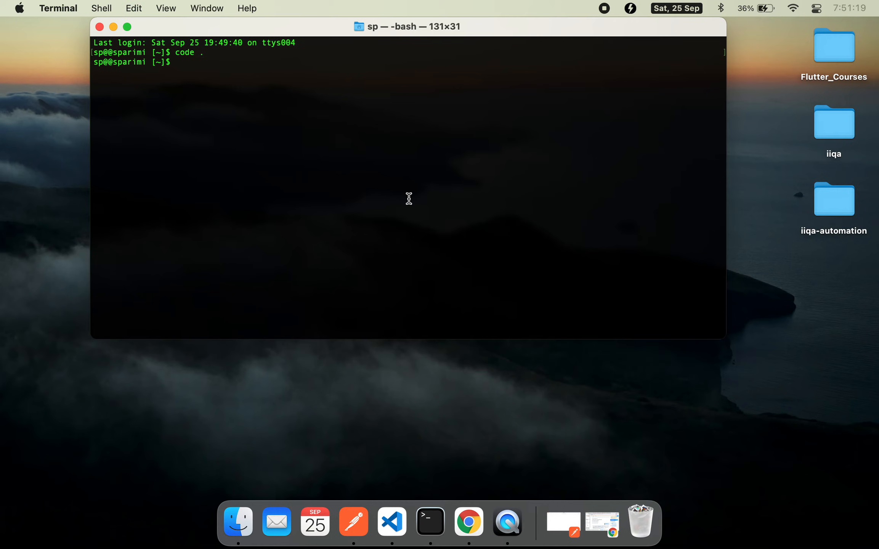
{"action": "mouse_move", "coordinate": [346, 215]}
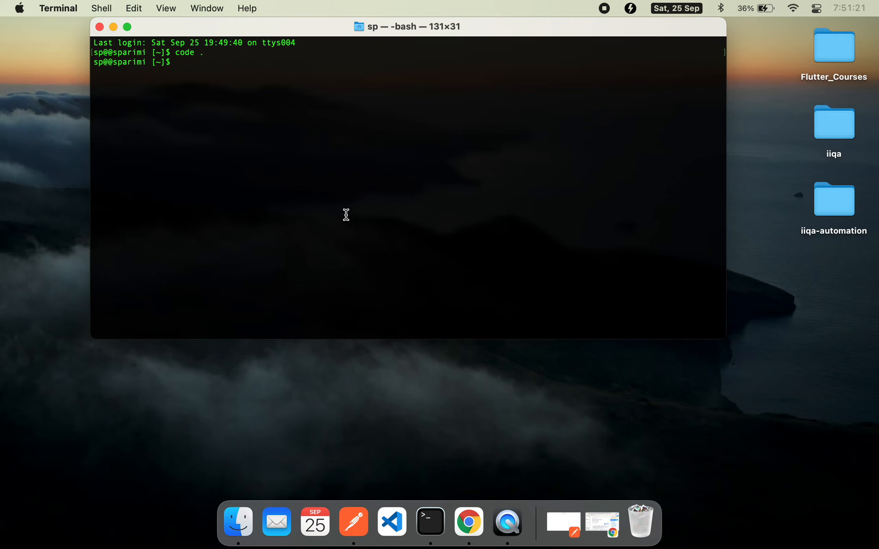
{"action": "type", "text": "code"}
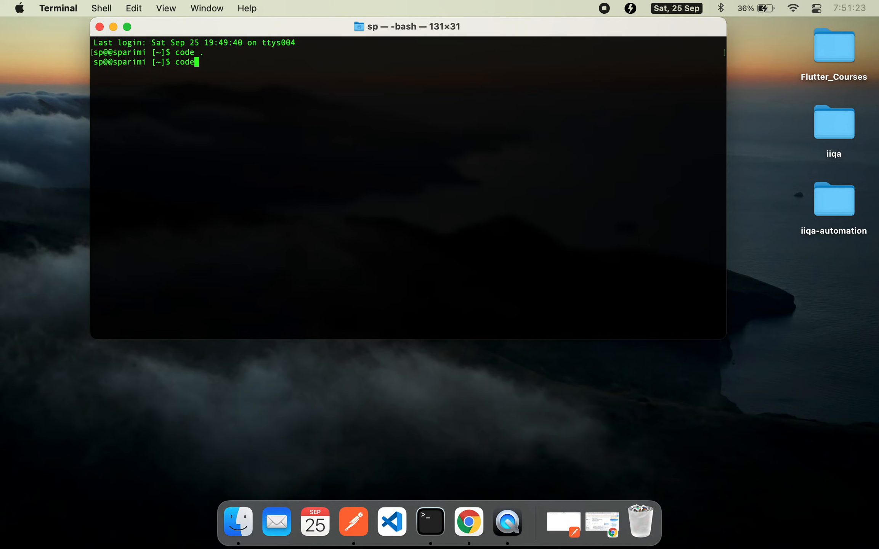
{"action": "type", "text": "-r"}
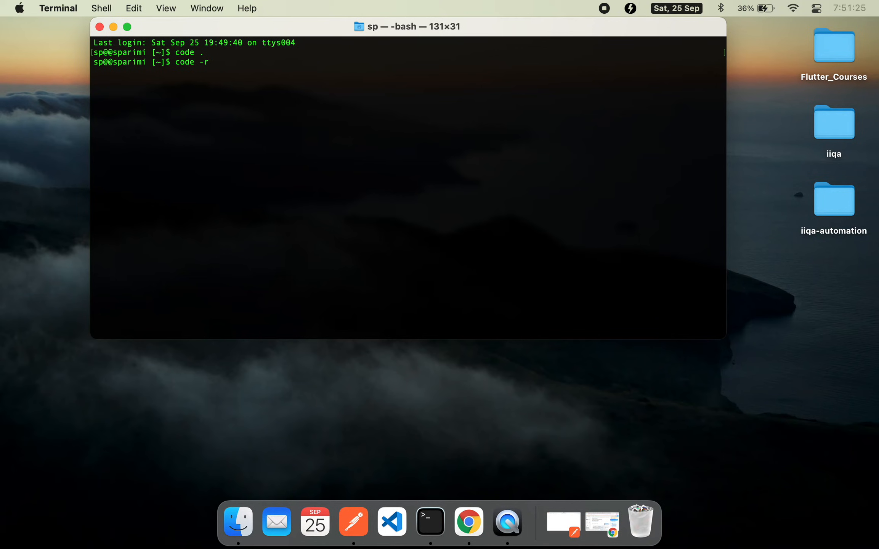
{"action": "type", "text": "."}
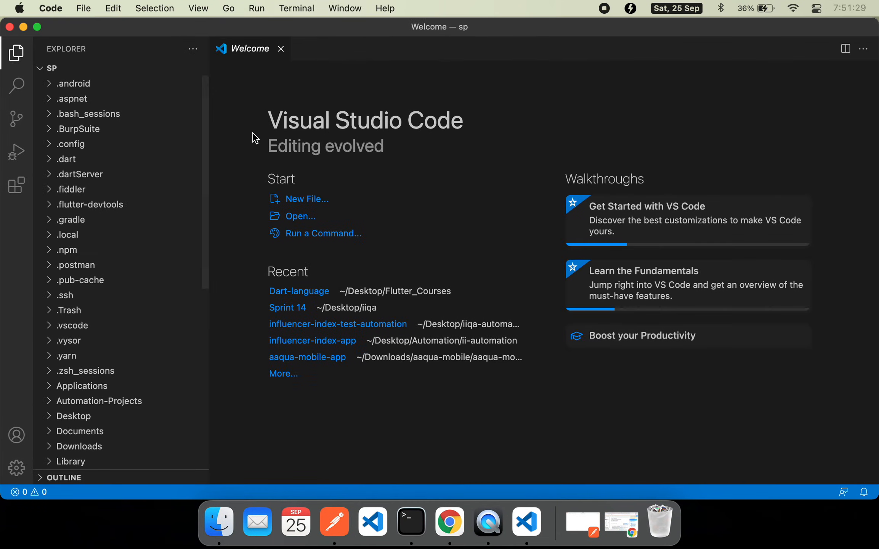
{"action": "mouse_move", "coordinate": [122, 185]}
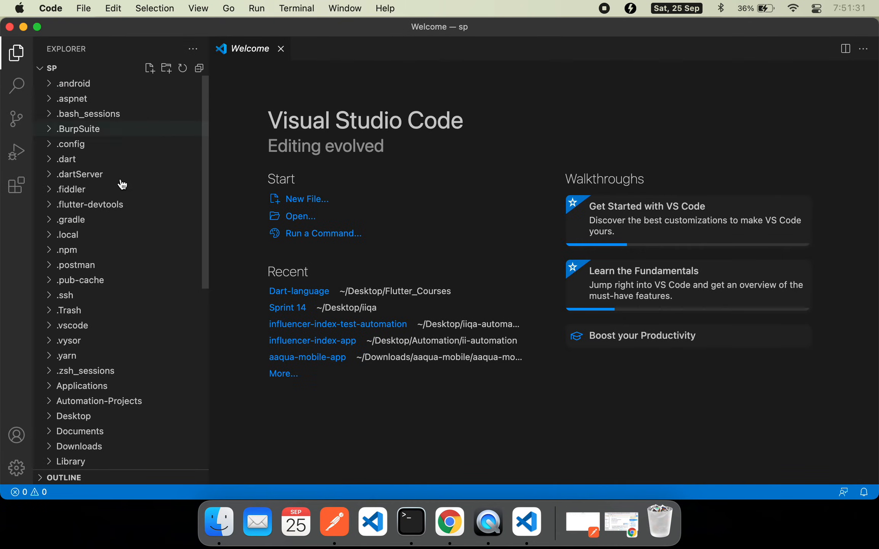
{"action": "scroll", "scroll_direction": "down", "scroll_amount": 3}
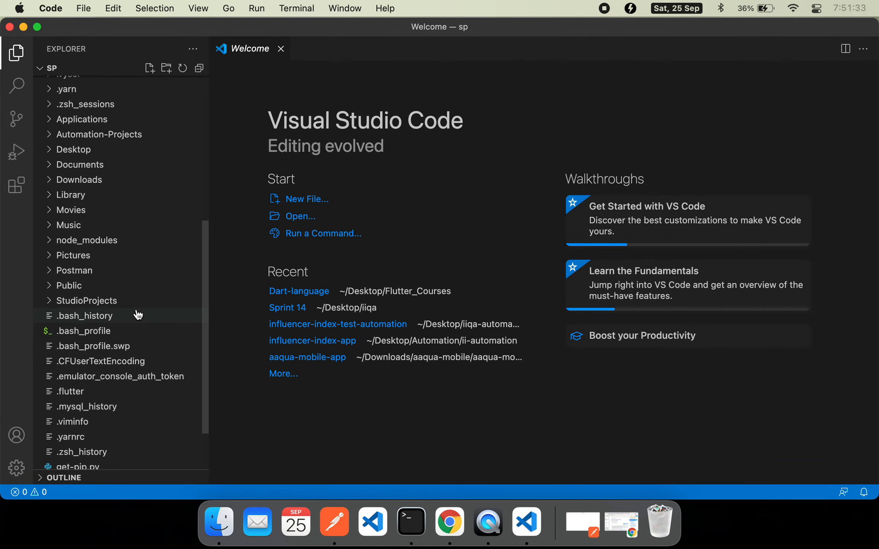
{"action": "scroll", "scroll_direction": "up", "scroll_amount": 3}
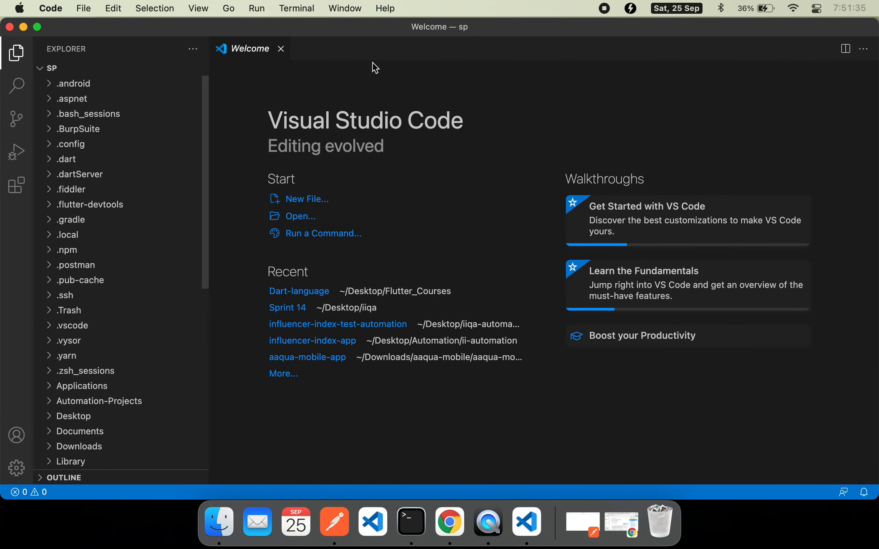
{"action": "left_click", "coordinate": [281, 48]}
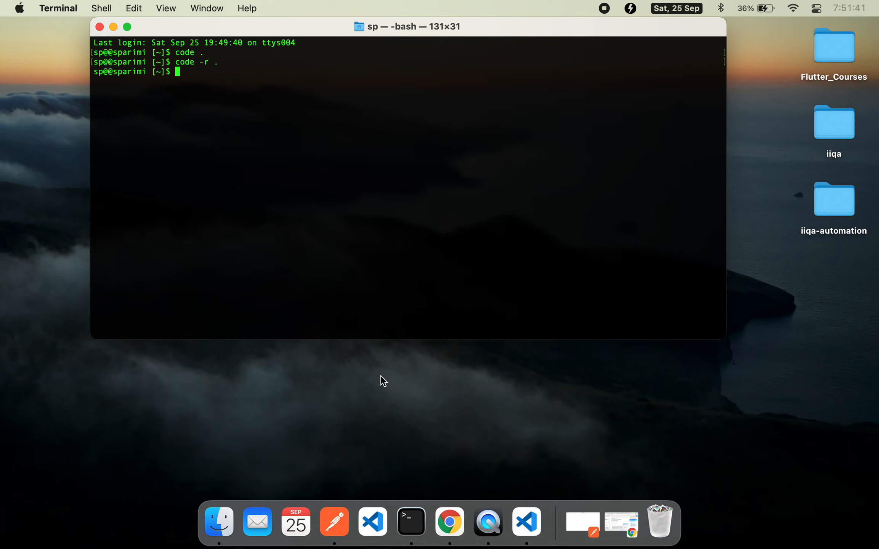
{"action": "mouse_move", "coordinate": [342, 313]}
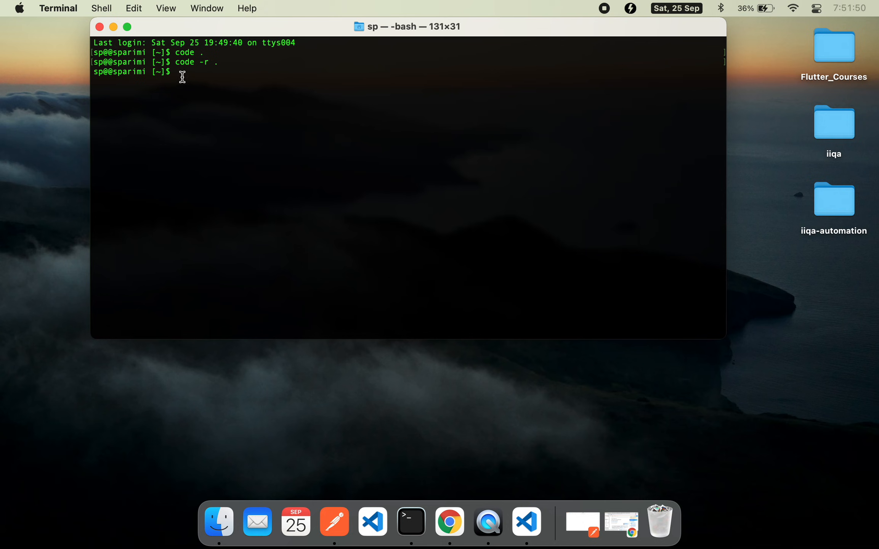
{"action": "mouse_move", "coordinate": [188, 77]}
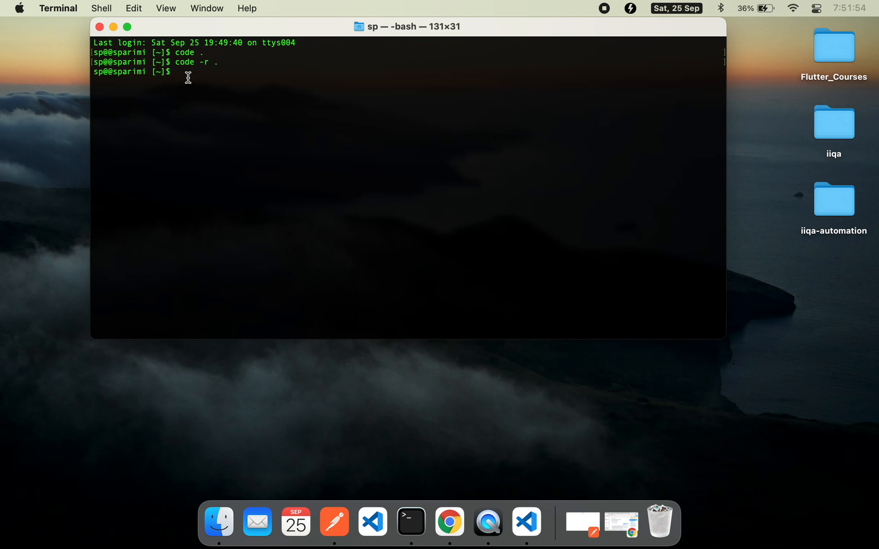
{"action": "mouse_move", "coordinate": [605, 8]}
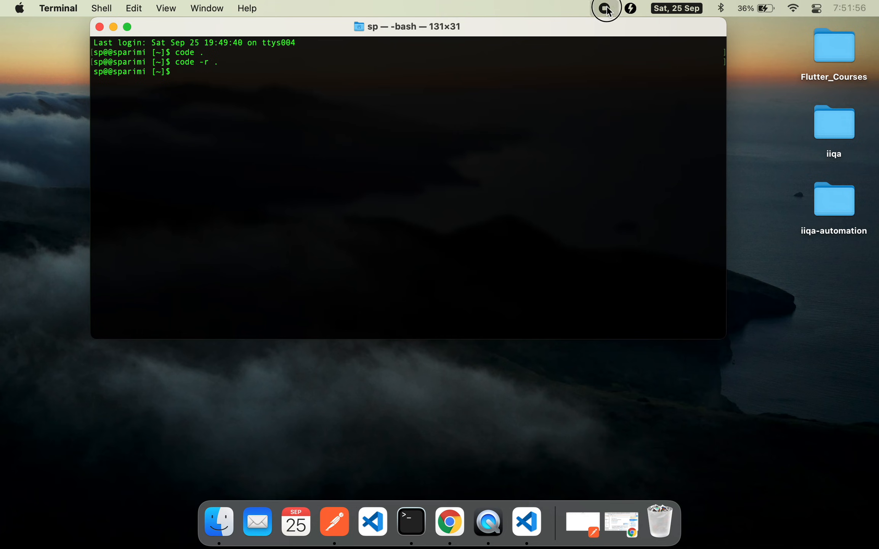